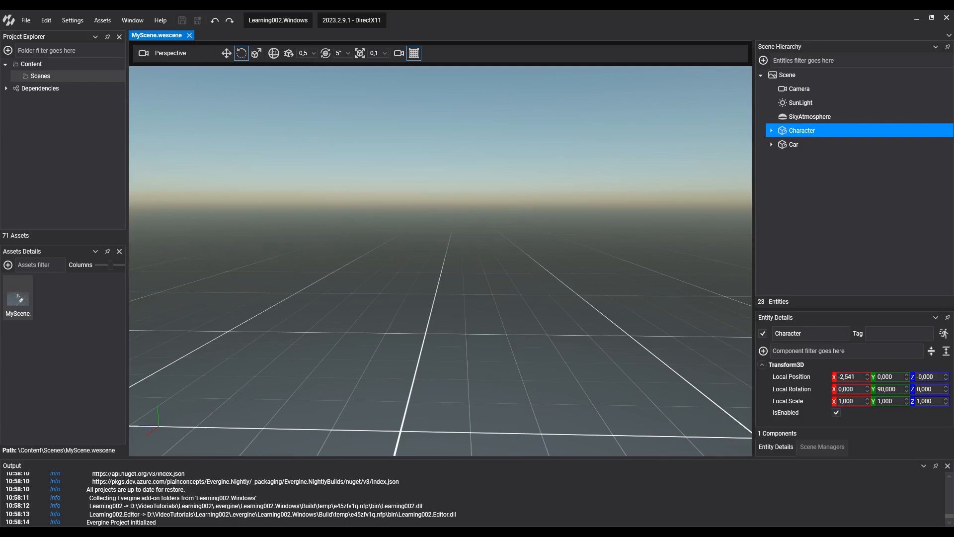
mouse_move(741, 301)
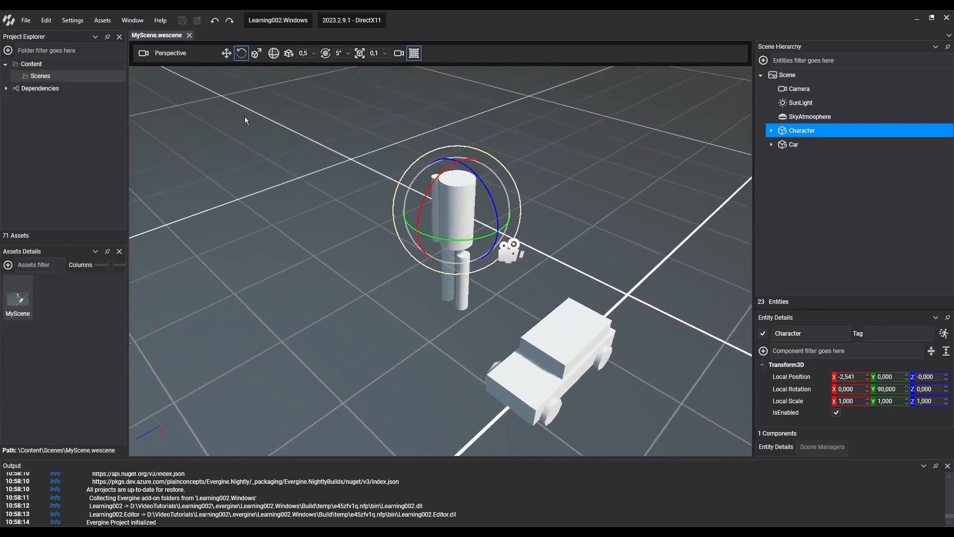
- Use the Translate gizmo and expand Character with its L_Shoulder arm branch in the Scene Hierarchy
left_click(226, 53)
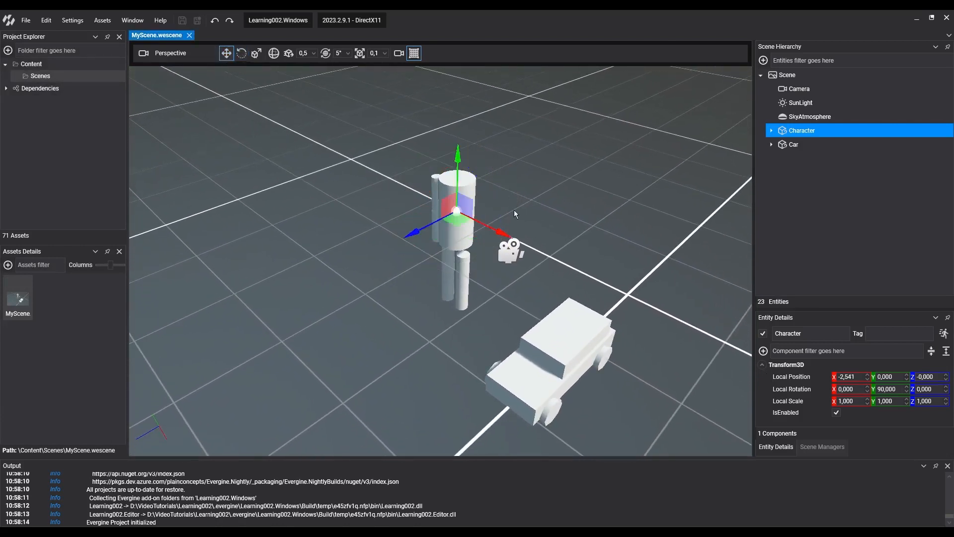
left_click(772, 130)
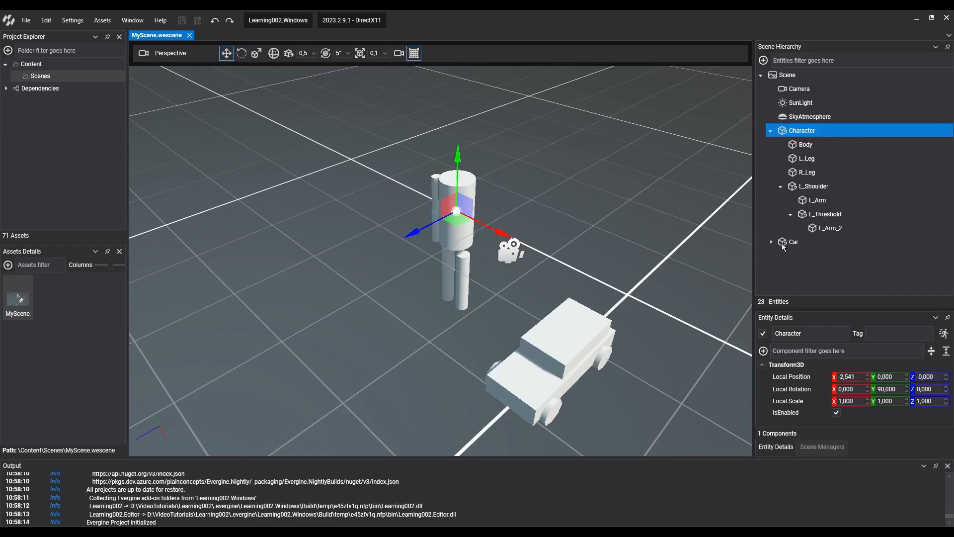
left_click(772, 242)
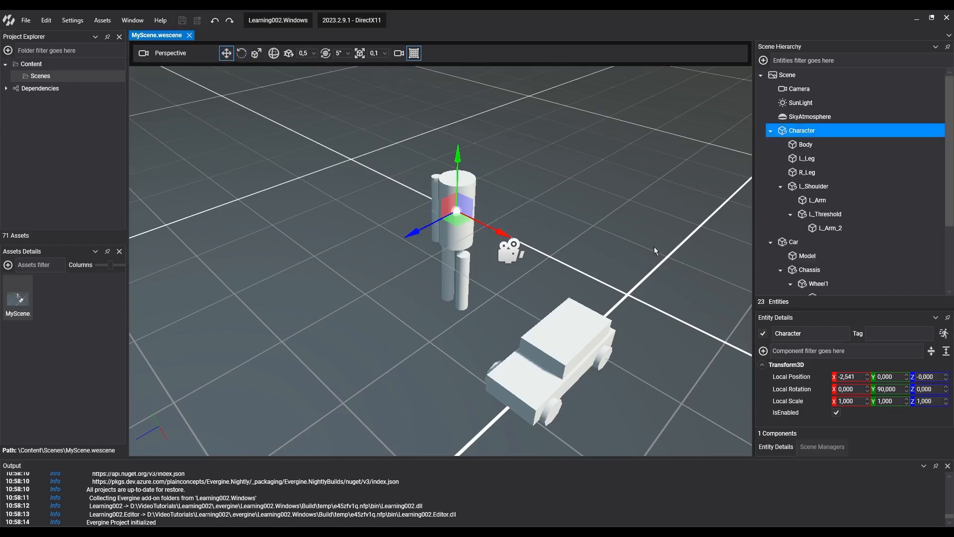
left_click_drag(654, 250, 706, 280)
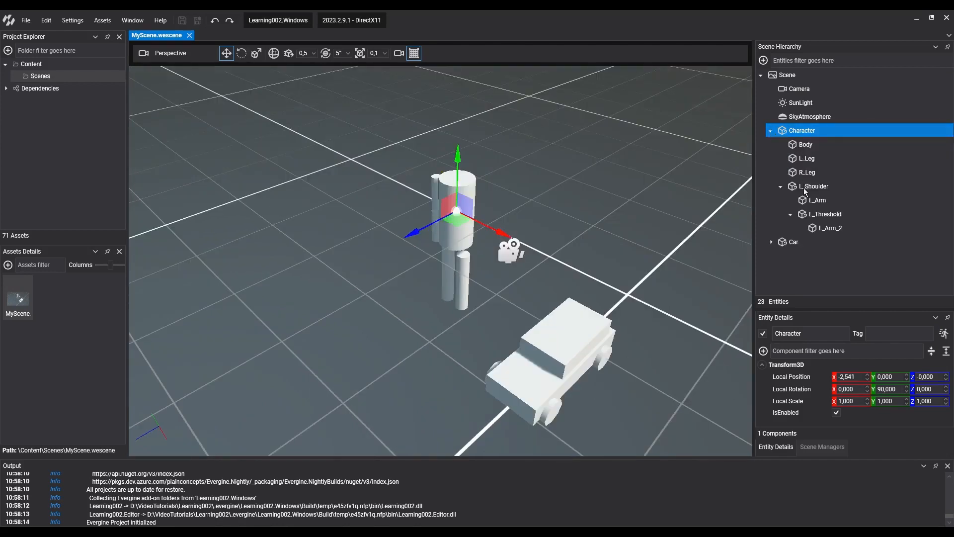
- Expand Car to its Chassis and wheels and inspect Wheel1's Transform3D local position 0,499, -0,170, 0,826
left_click(771, 241)
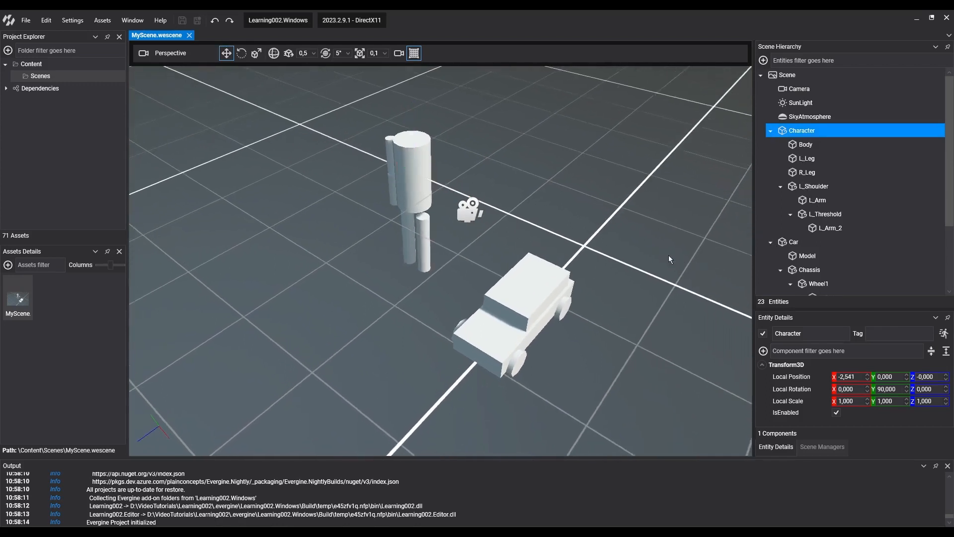
left_click(810, 270)
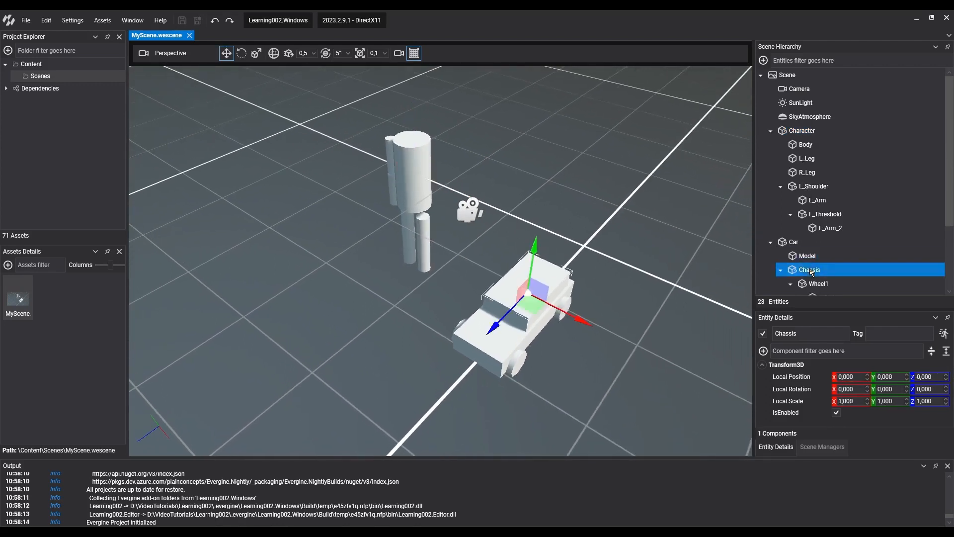
left_click(818, 283)
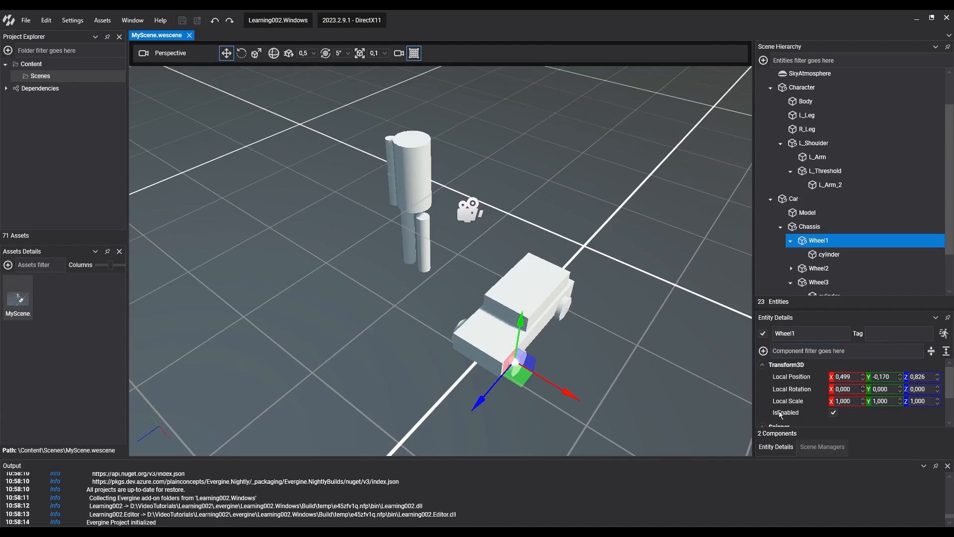
mouse_move(780, 415)
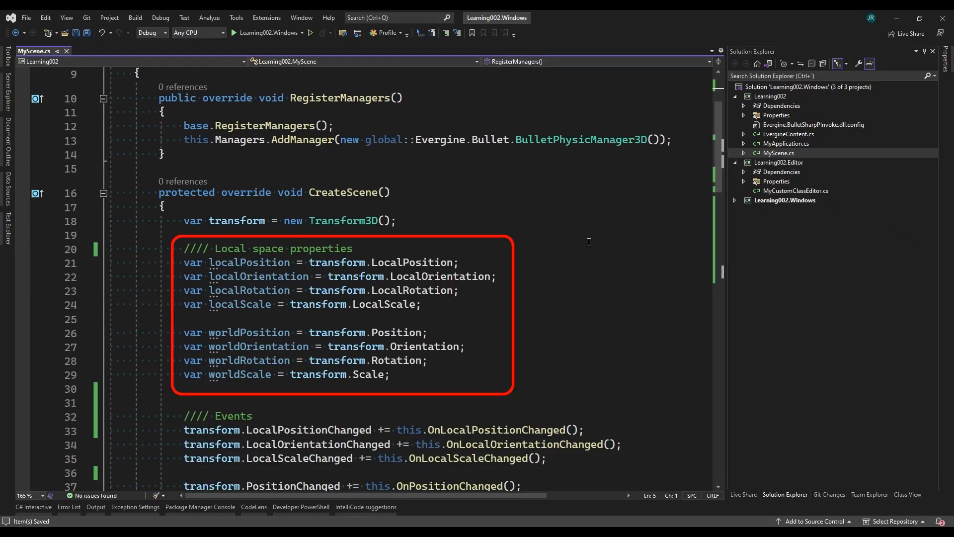
mouse_move(518, 262)
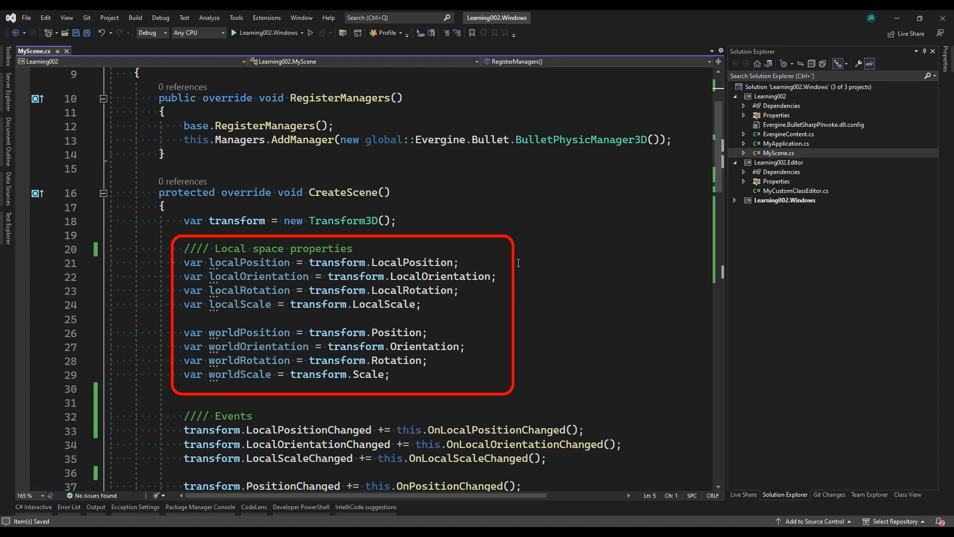
scroll("down", 3)
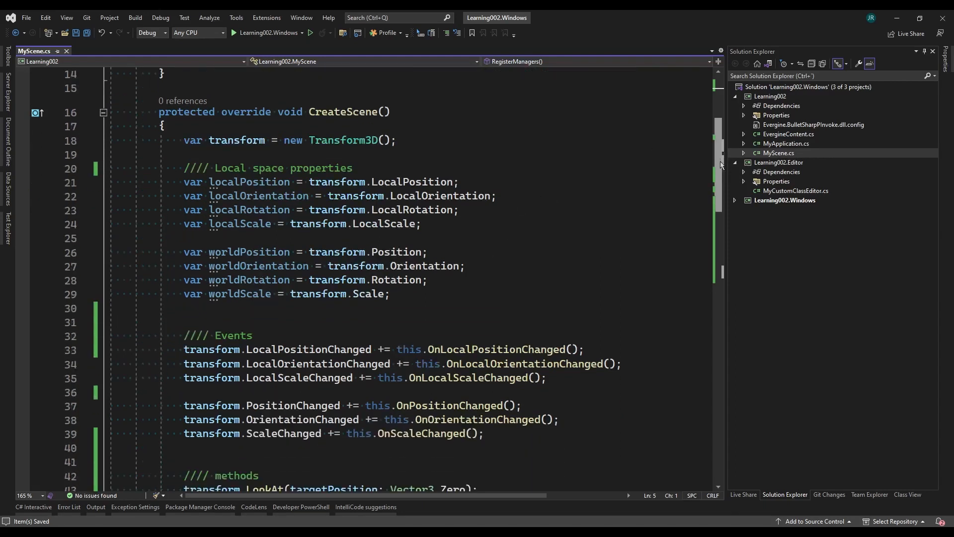
scroll("down", 3)
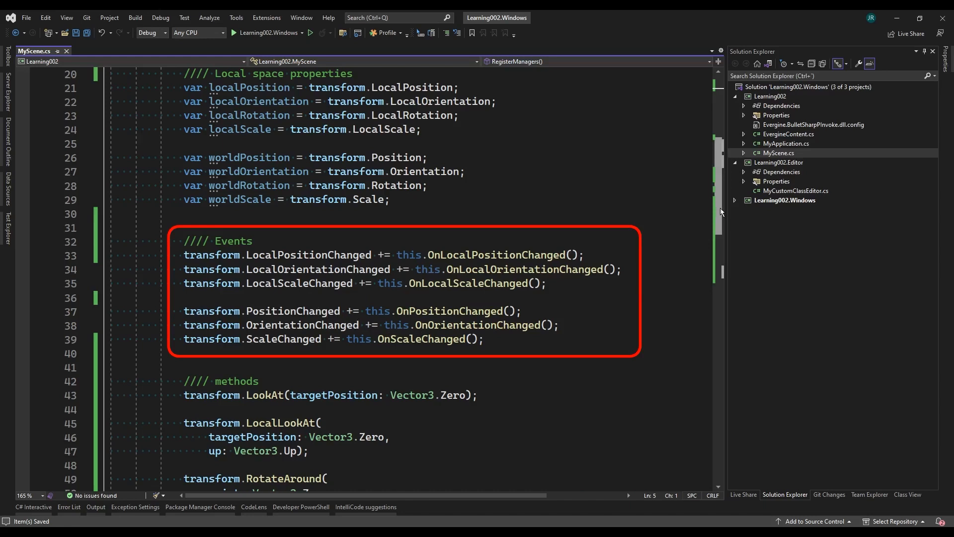
scroll("down", 3)
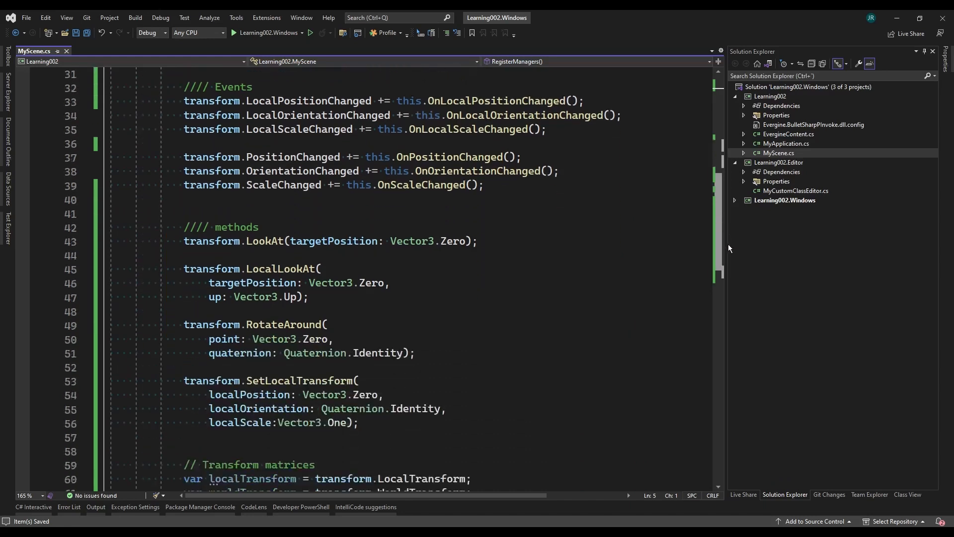
scroll("down", 3)
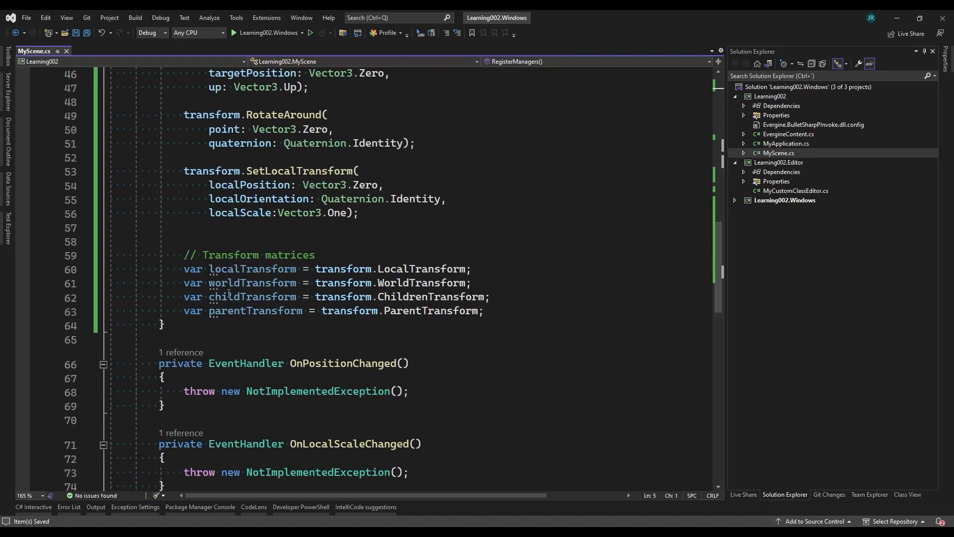
mouse_move(432, 296)
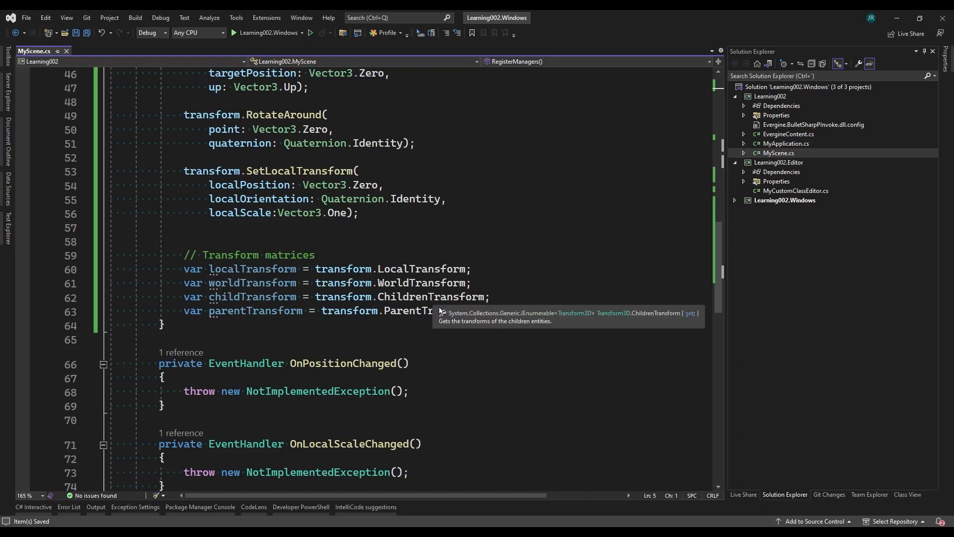